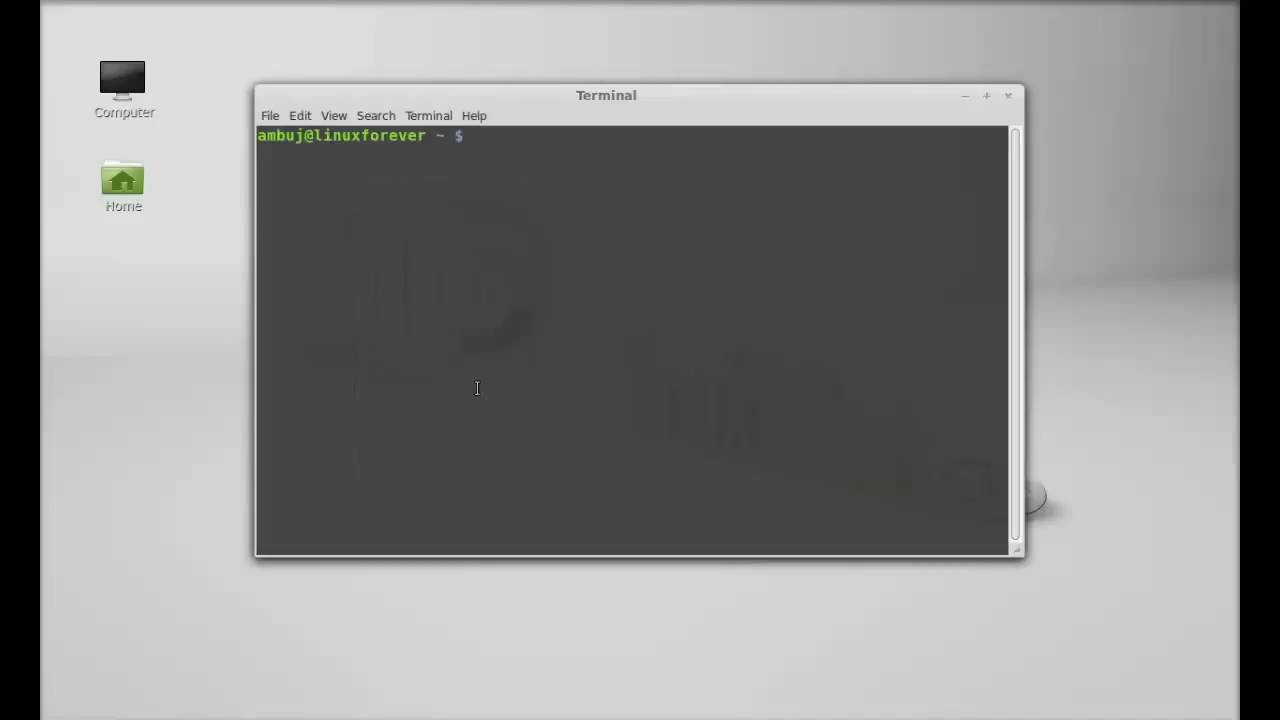
Run sudo apt-get install moc, authenticate, and confirm with y to install the package.
{"action": "type", "text": "sudo apt-ge"}
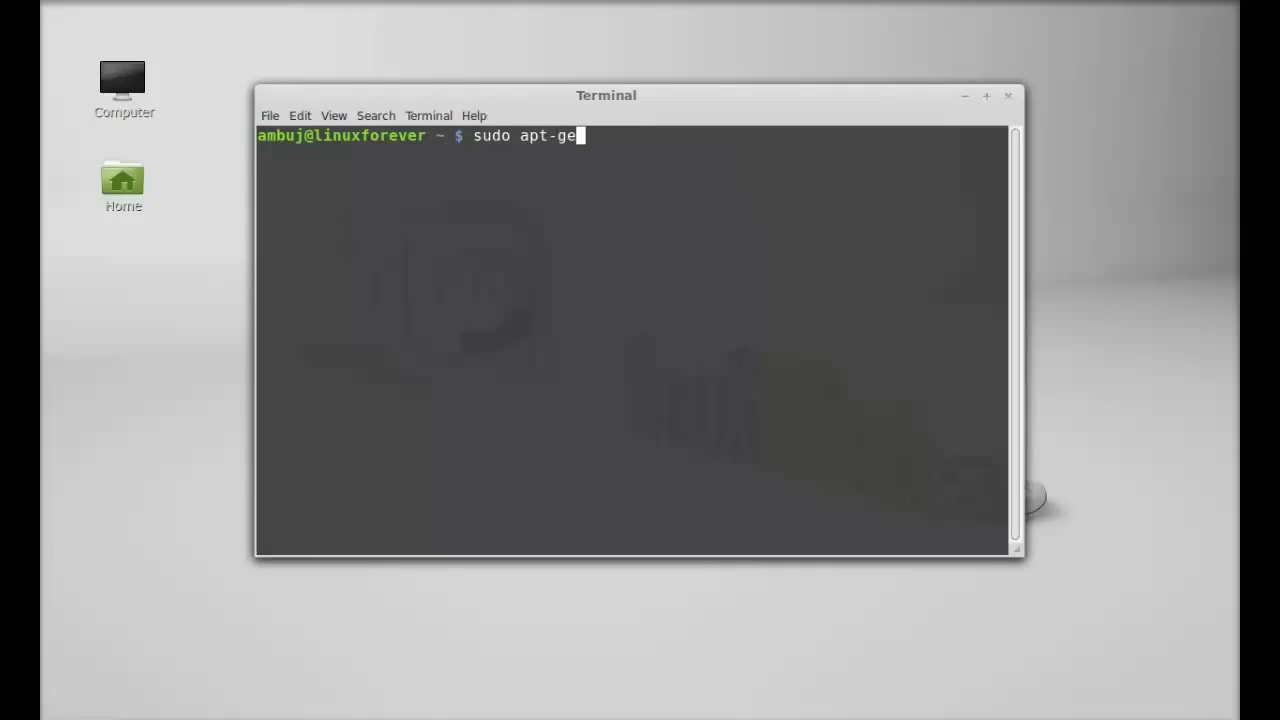
{"action": "type", "text": "t install moc"}
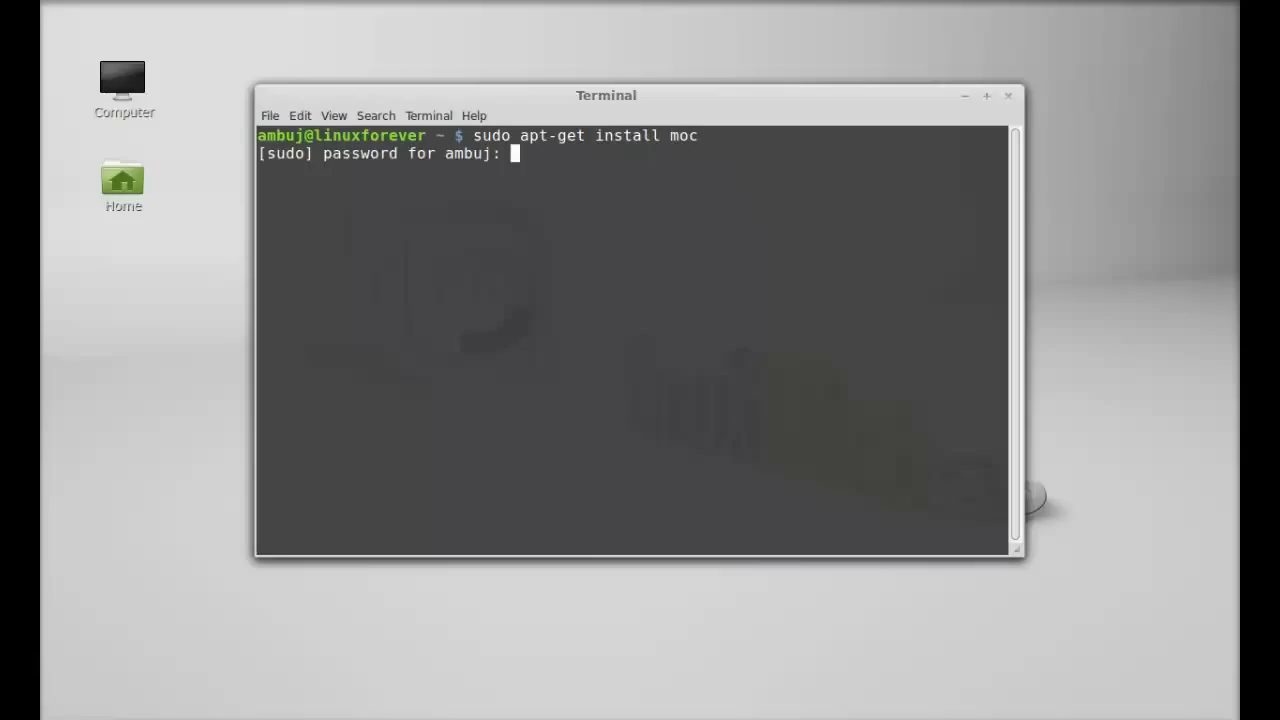
{"action": "key", "text": "Enter"}
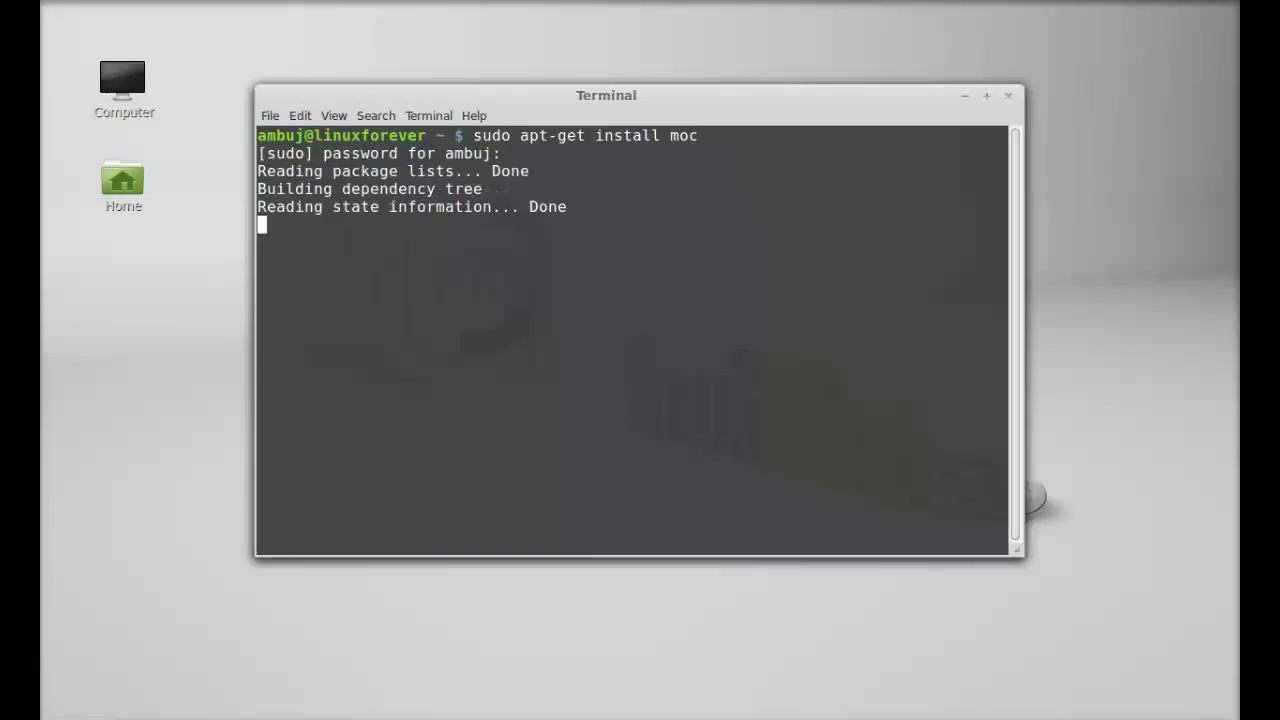
{"action": "type", "text": "y"}
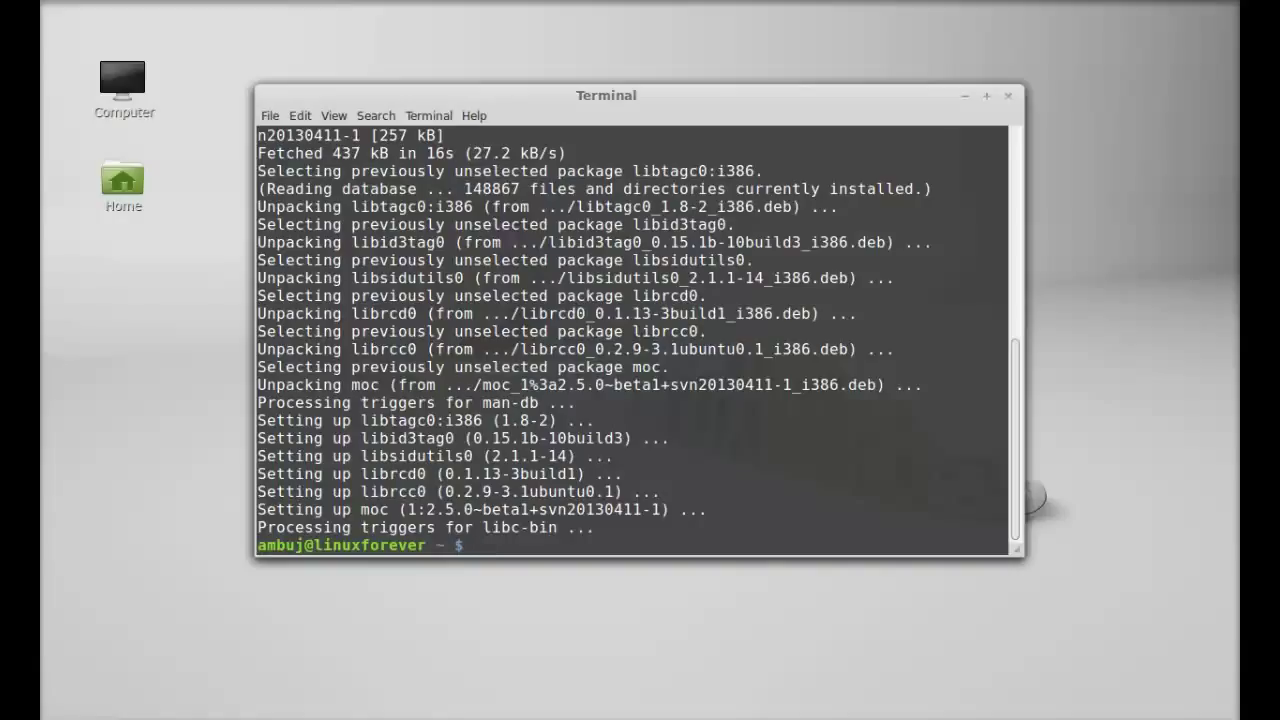
Start the MOC player with the mocp command, landing on the home folder browser.
{"action": "type", "text": "moc"}
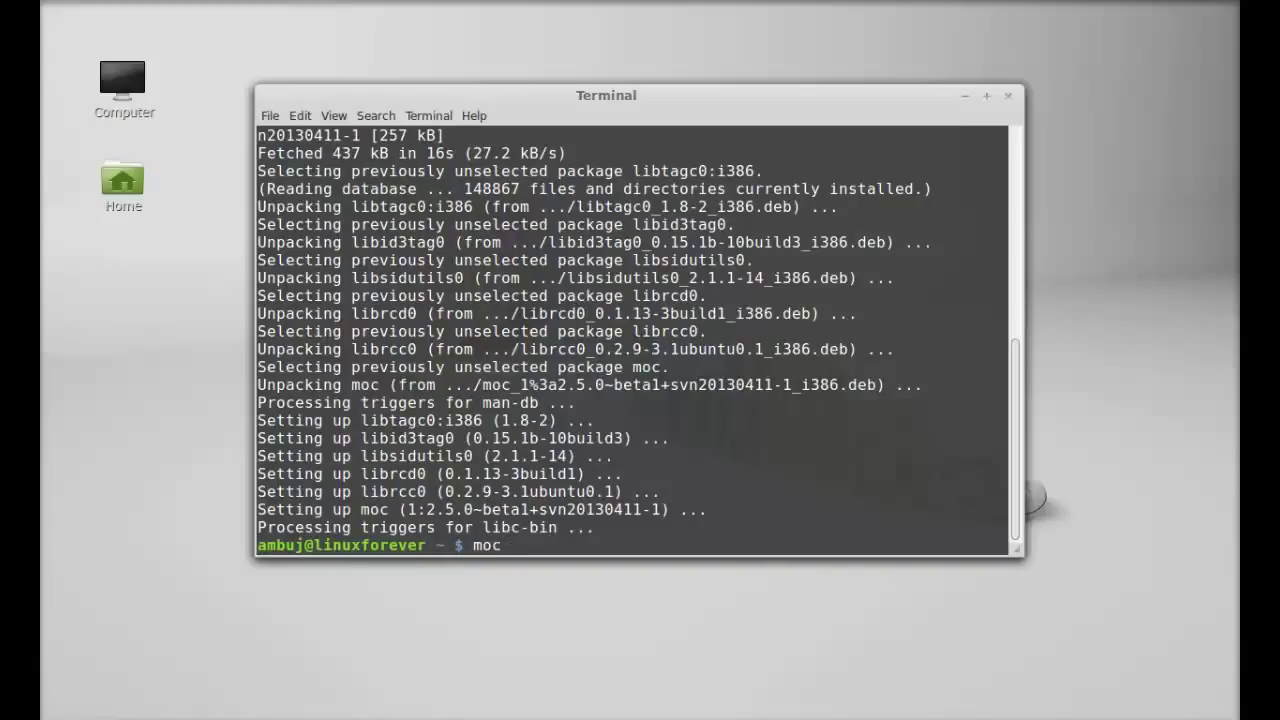
{"action": "type", "text": "p"}
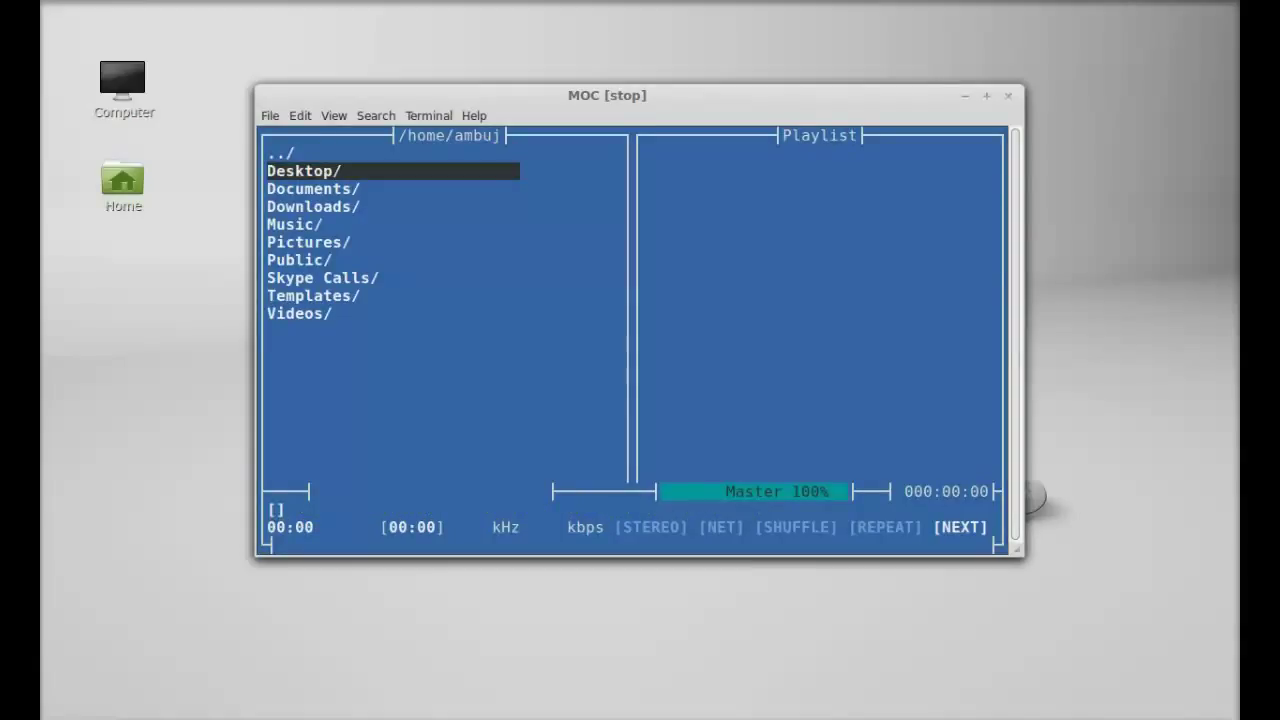
Browse into Music/Aashiqui2 to list the album's ten MP3 tracks.
{"action": "key", "text": "Down"}
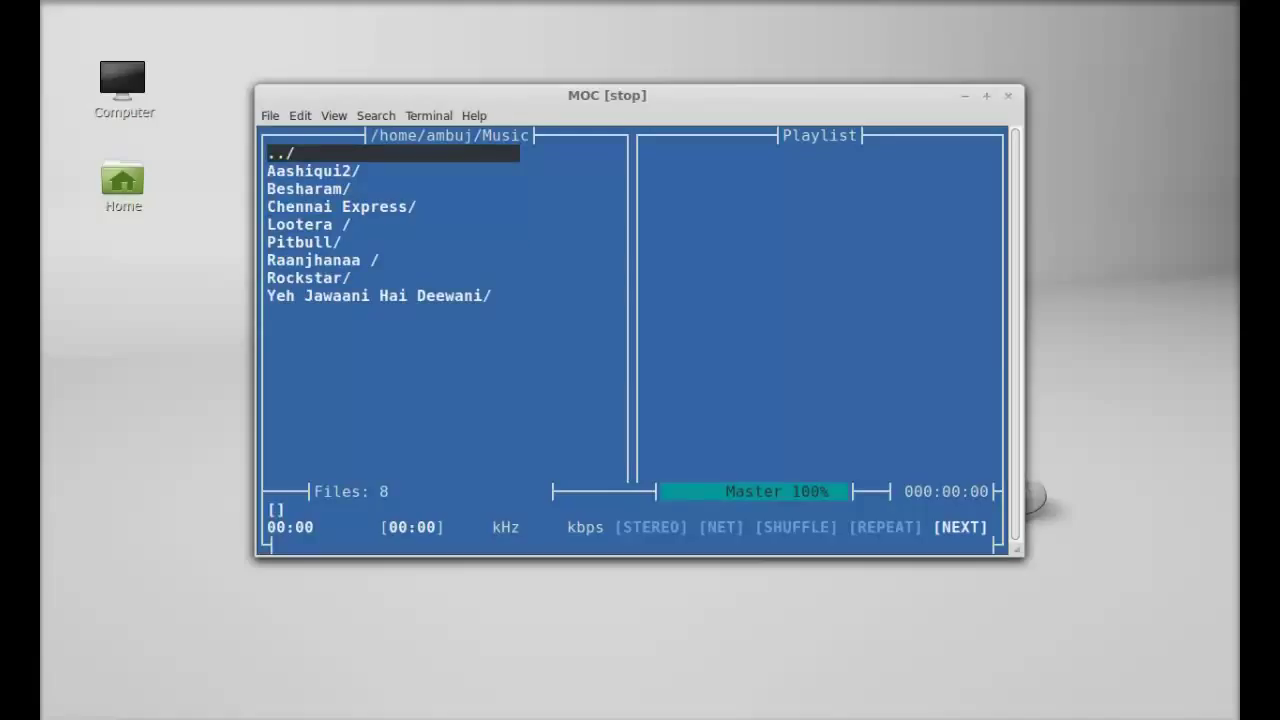
{"action": "key", "text": "Down"}
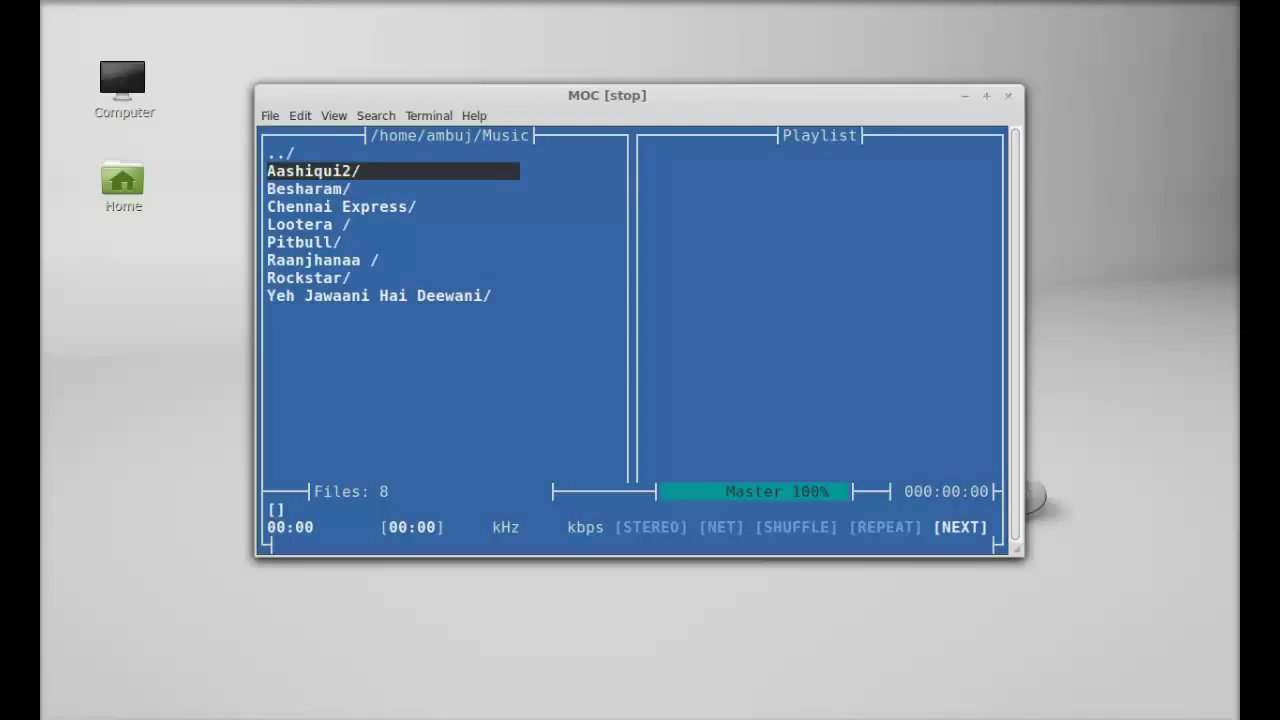
{"action": "double_click", "coordinate": [320, 170]}
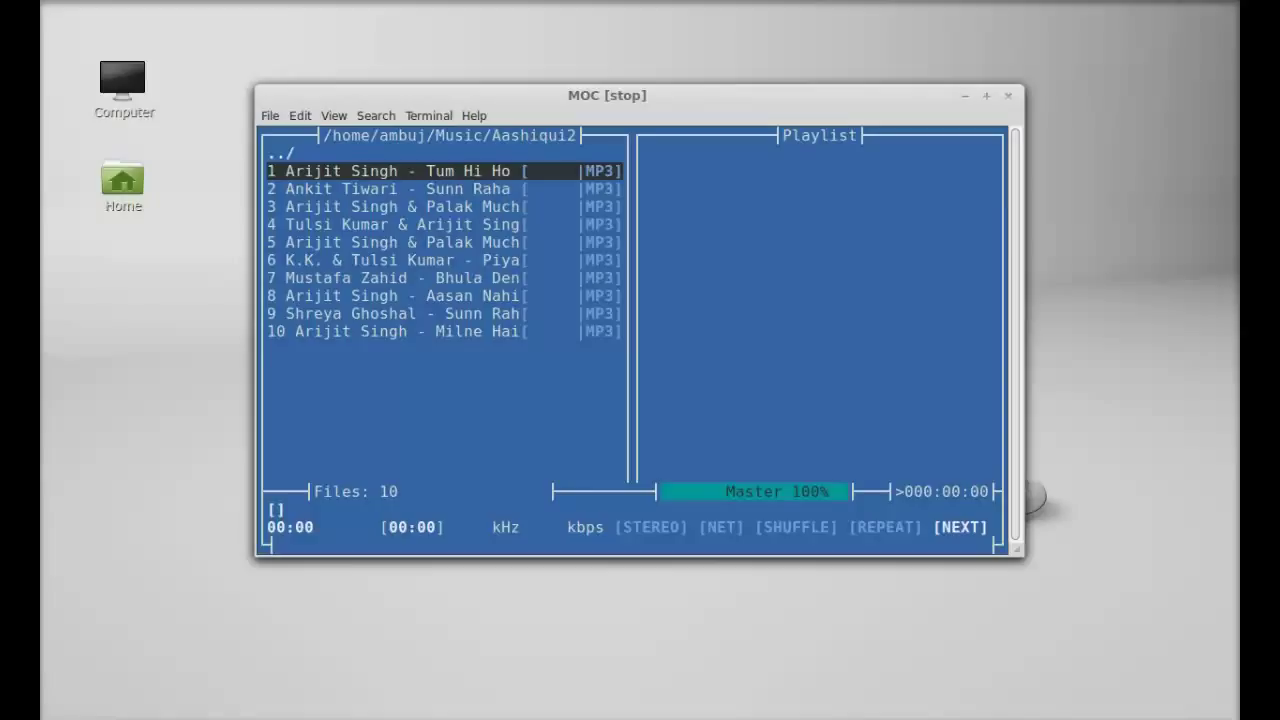
{"action": "mouse_move", "coordinate": [892, 314]}
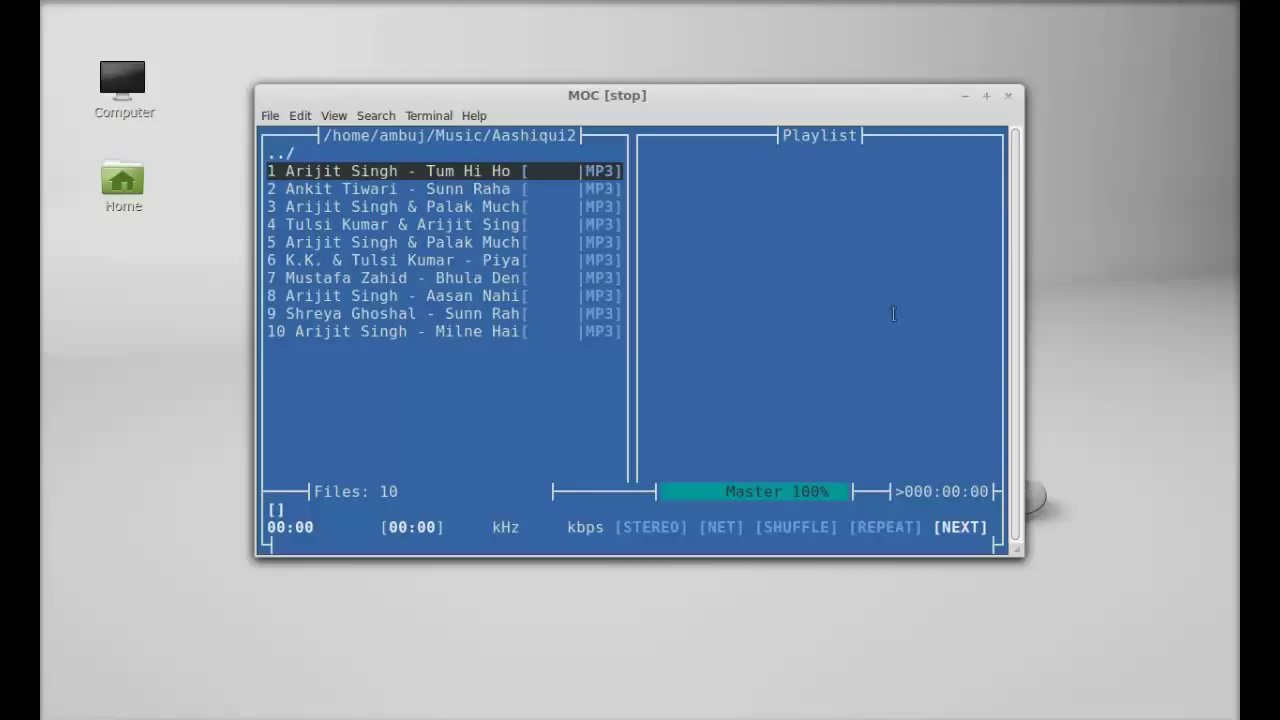
{"action": "mouse_move", "coordinate": [820, 238]}
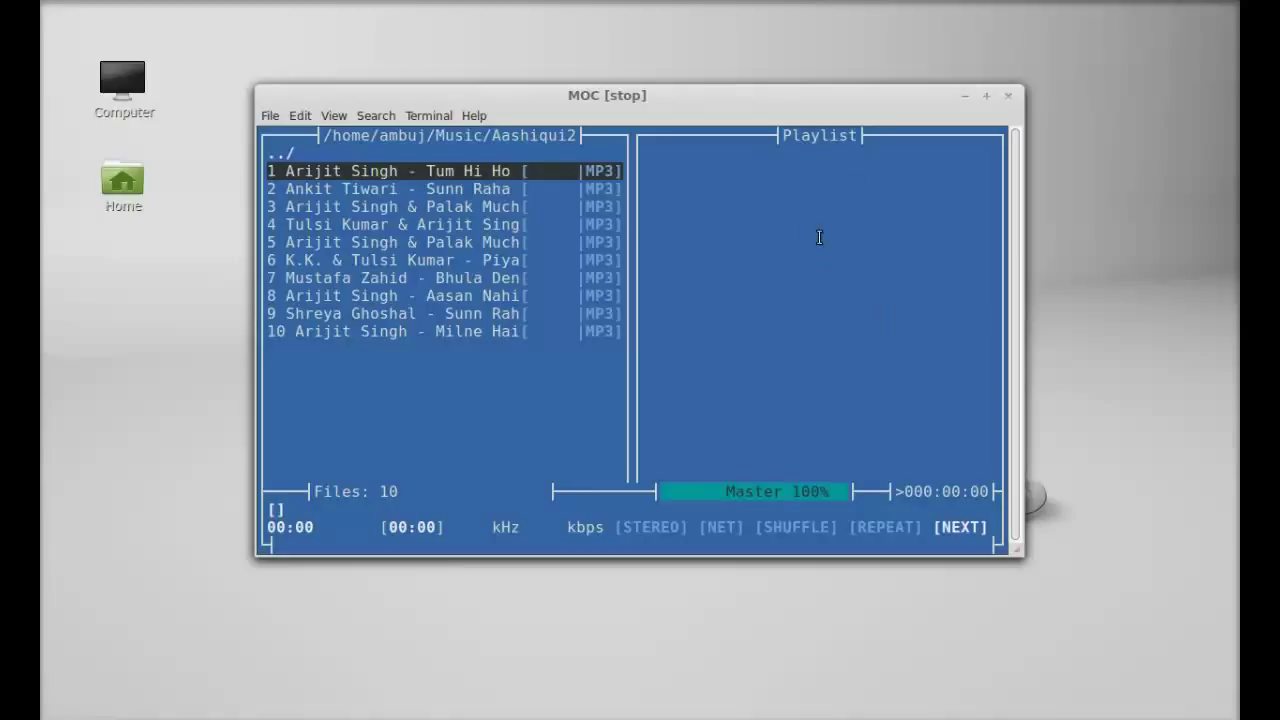
{"action": "mouse_move", "coordinate": [492, 260]}
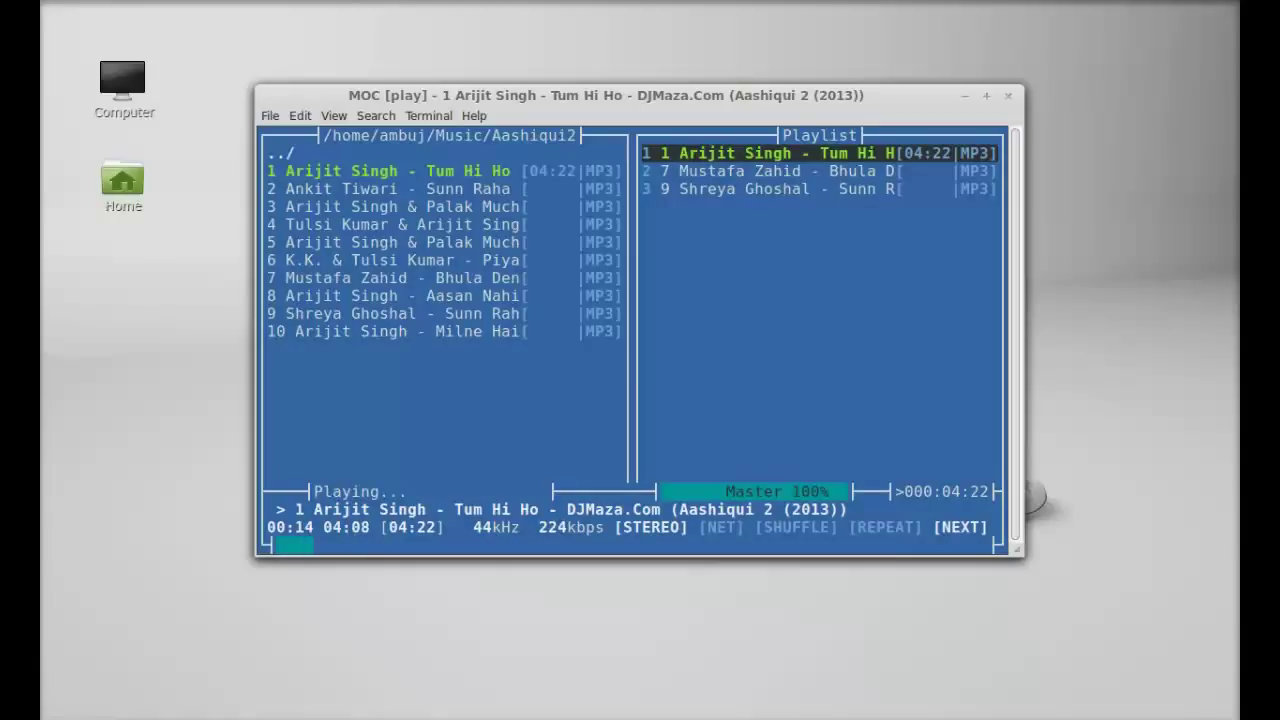
Pause Tum Hi Ho with Space, toggle it, then stop playback with s.
{"action": "key", "text": "space"}
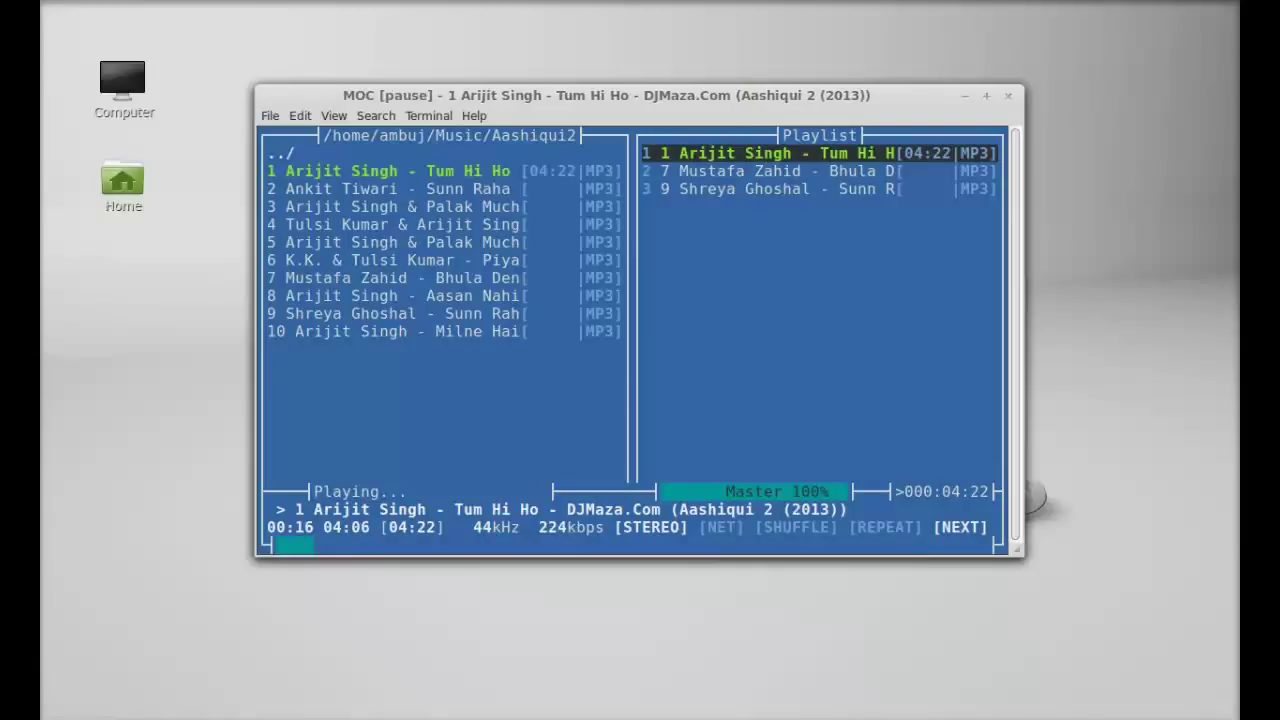
{"action": "key", "text": "space"}
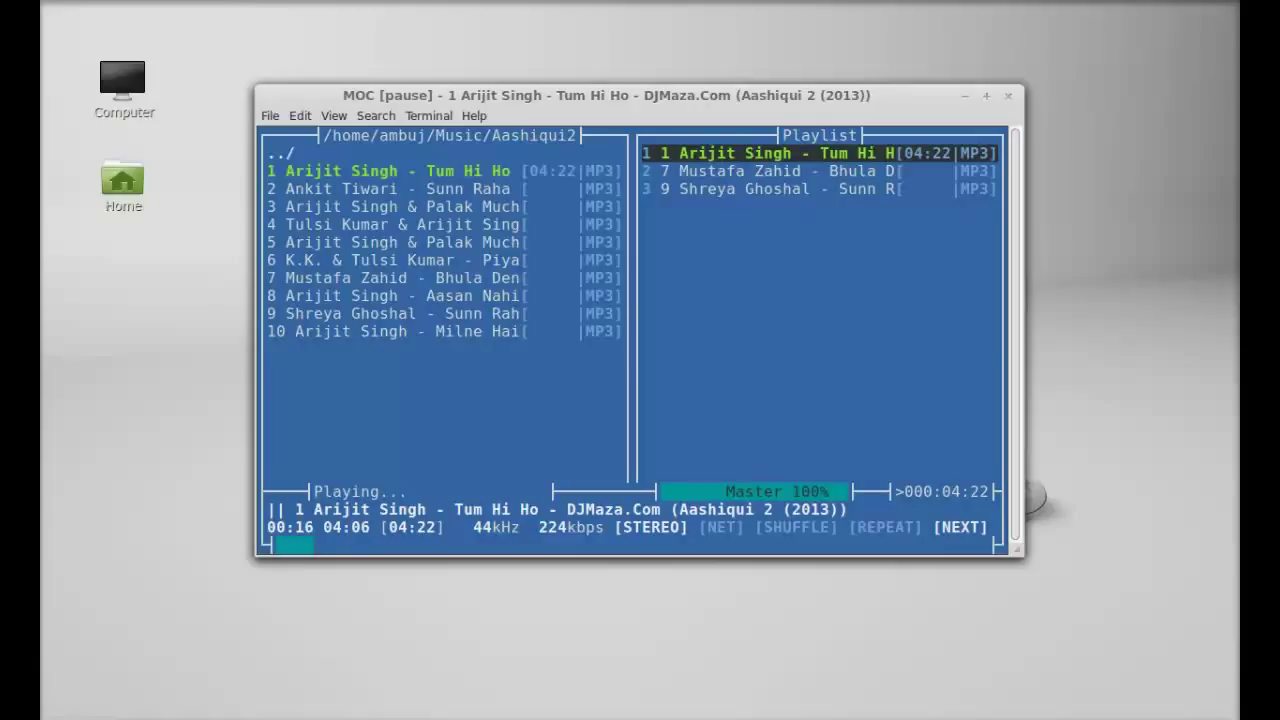
{"action": "key", "text": "s"}
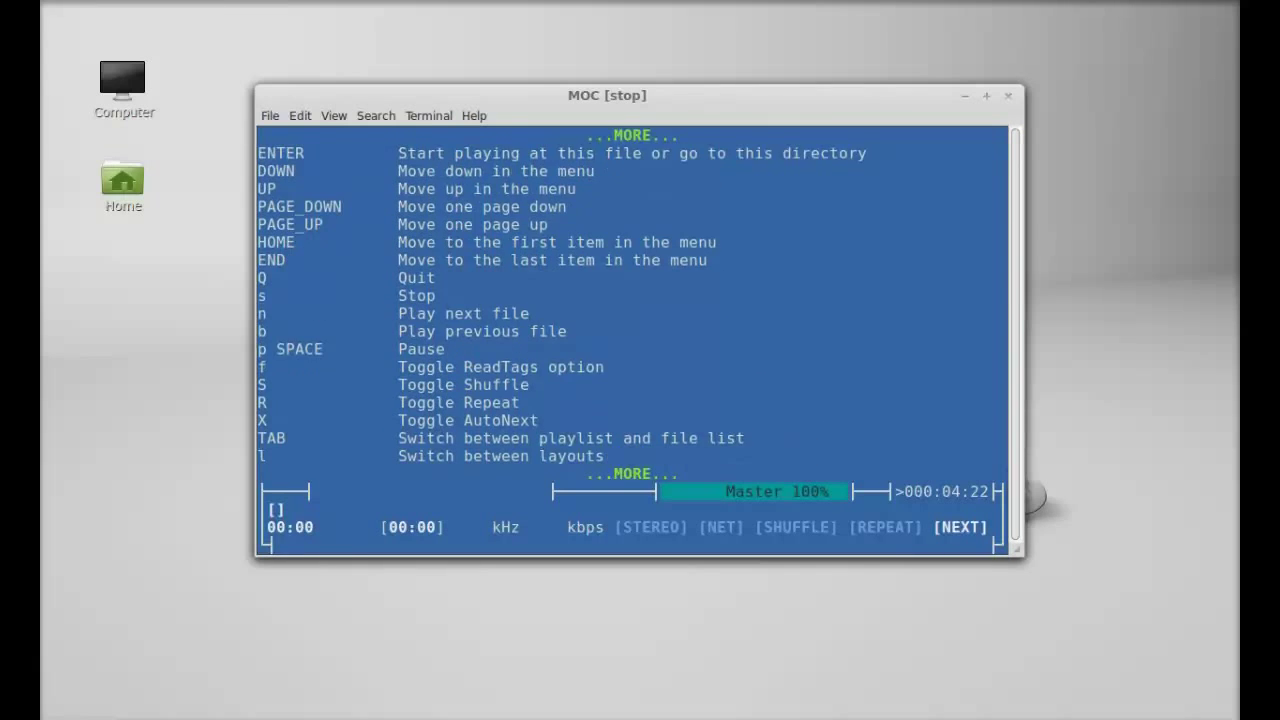
Scroll down through the MOC help screen's key command entries.
{"action": "scroll", "scroll_direction": "down", "scroll_amount": 3}
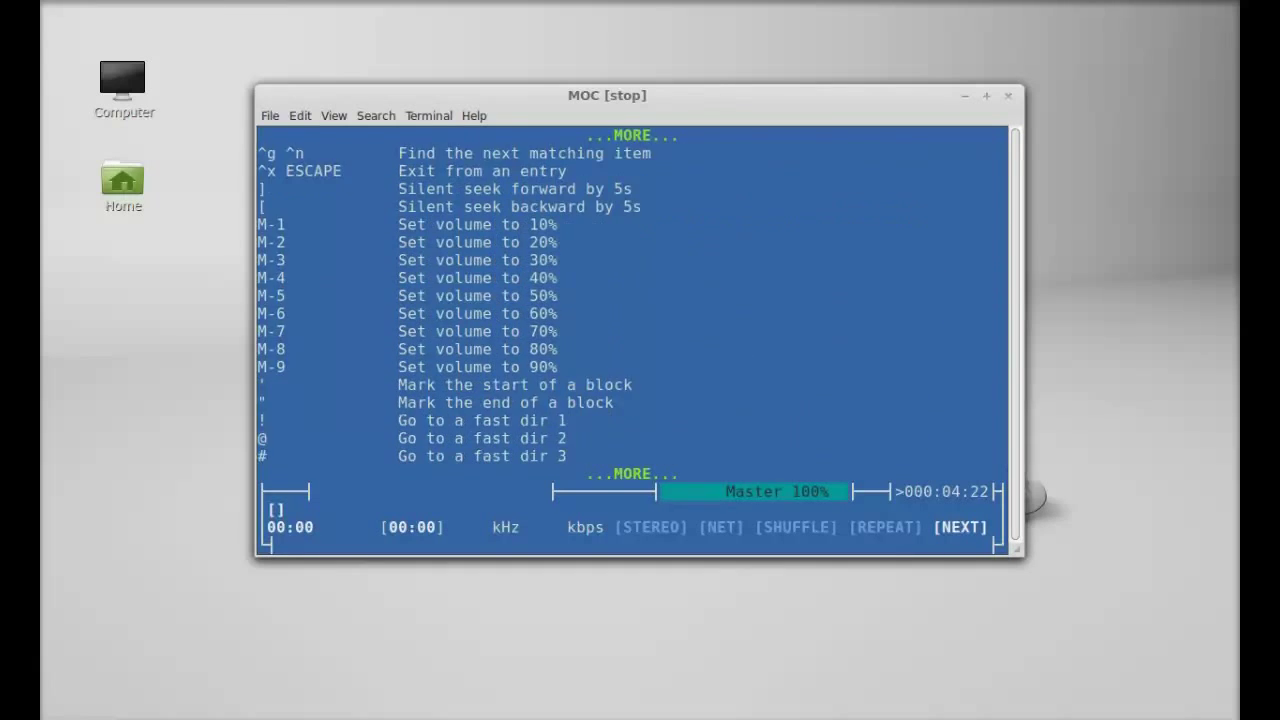
{"action": "scroll", "scroll_direction": "down", "scroll_amount": 3}
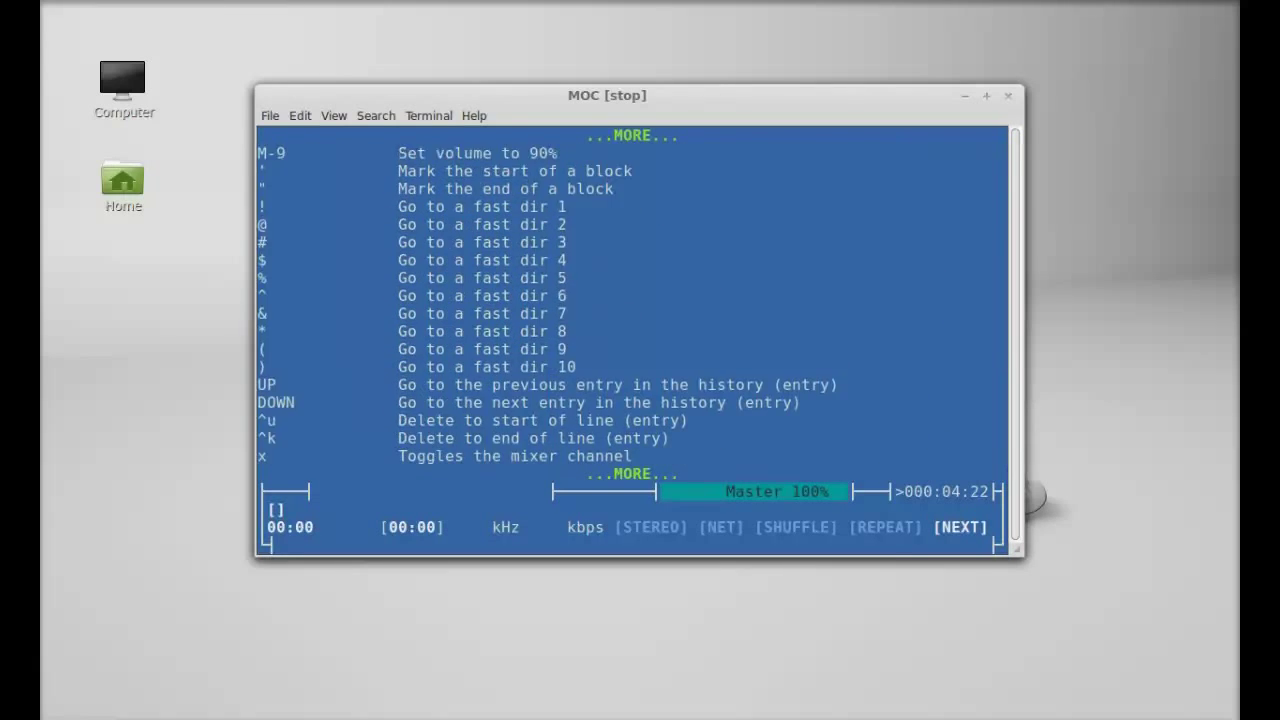
{"action": "scroll", "scroll_direction": "down", "scroll_amount": 3}
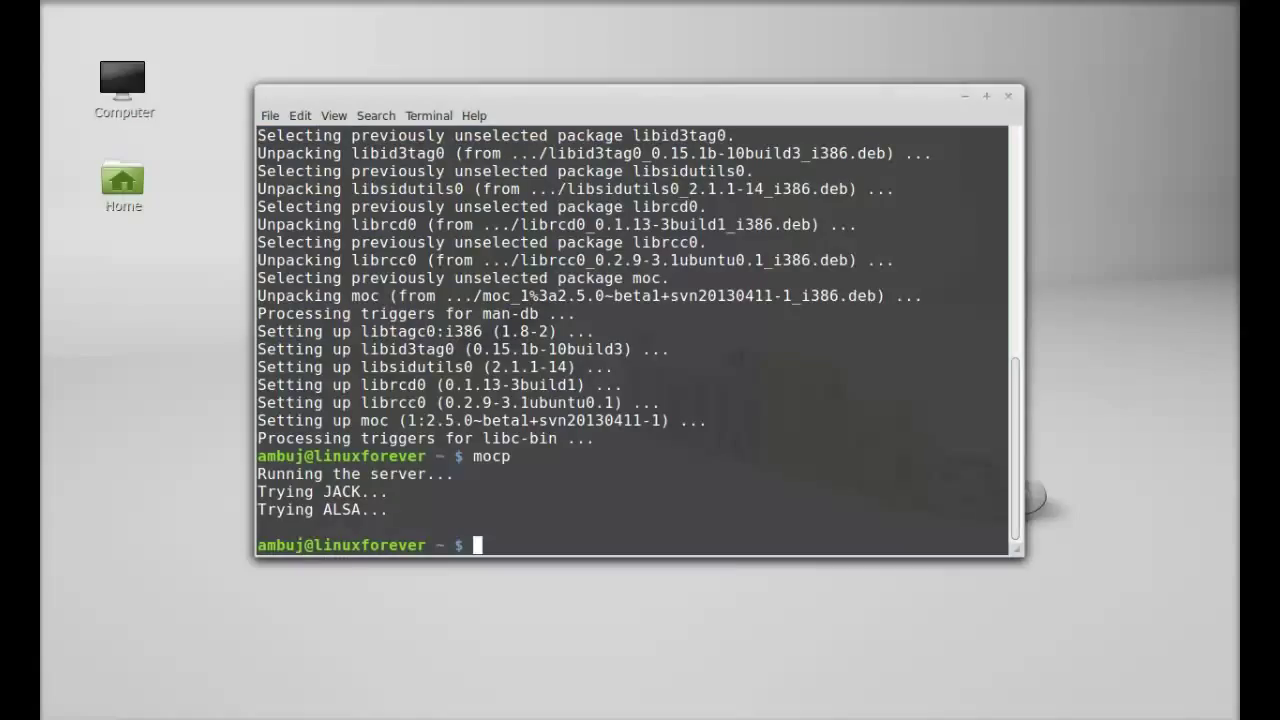
{"action": "mouse_move", "coordinate": [966, 152]}
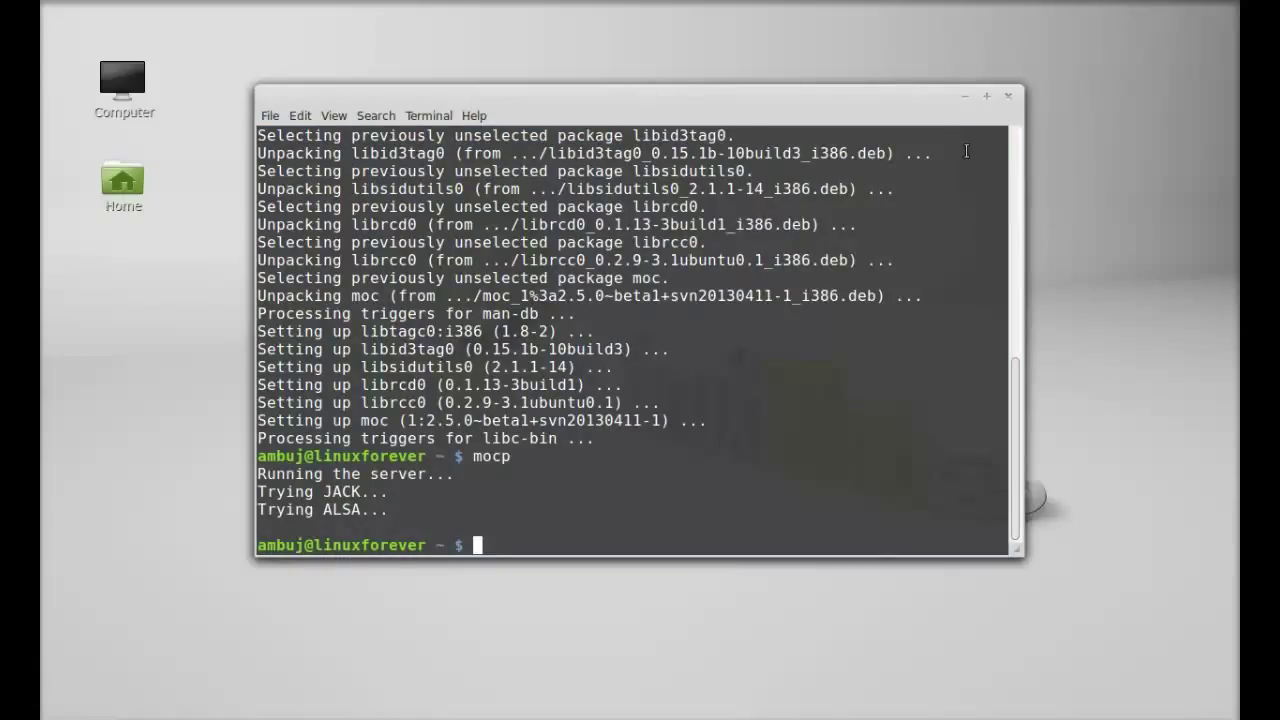
{"action": "mouse_move", "coordinate": [1012, 112]}
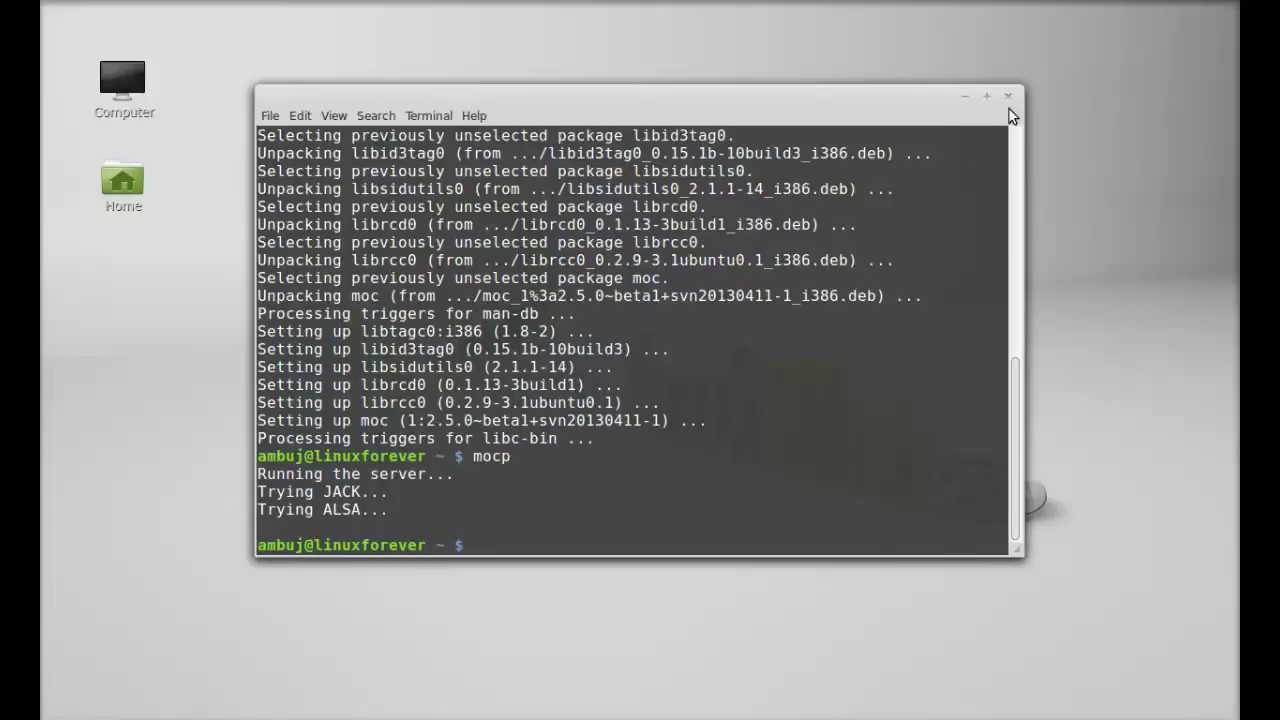
Close the Terminal window via its title-bar x button, returning to the desktop.
{"action": "left_click", "coordinate": [1004, 94]}
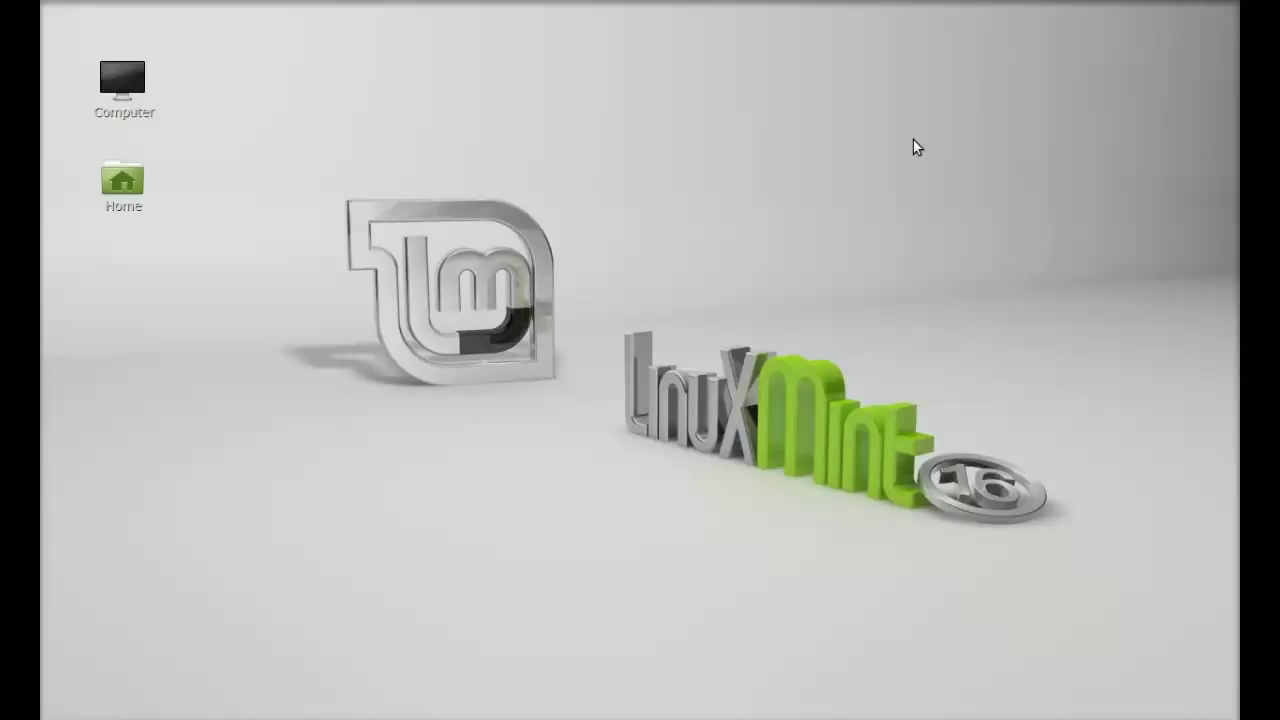
{"action": "mouse_move", "coordinate": [1104, 590]}
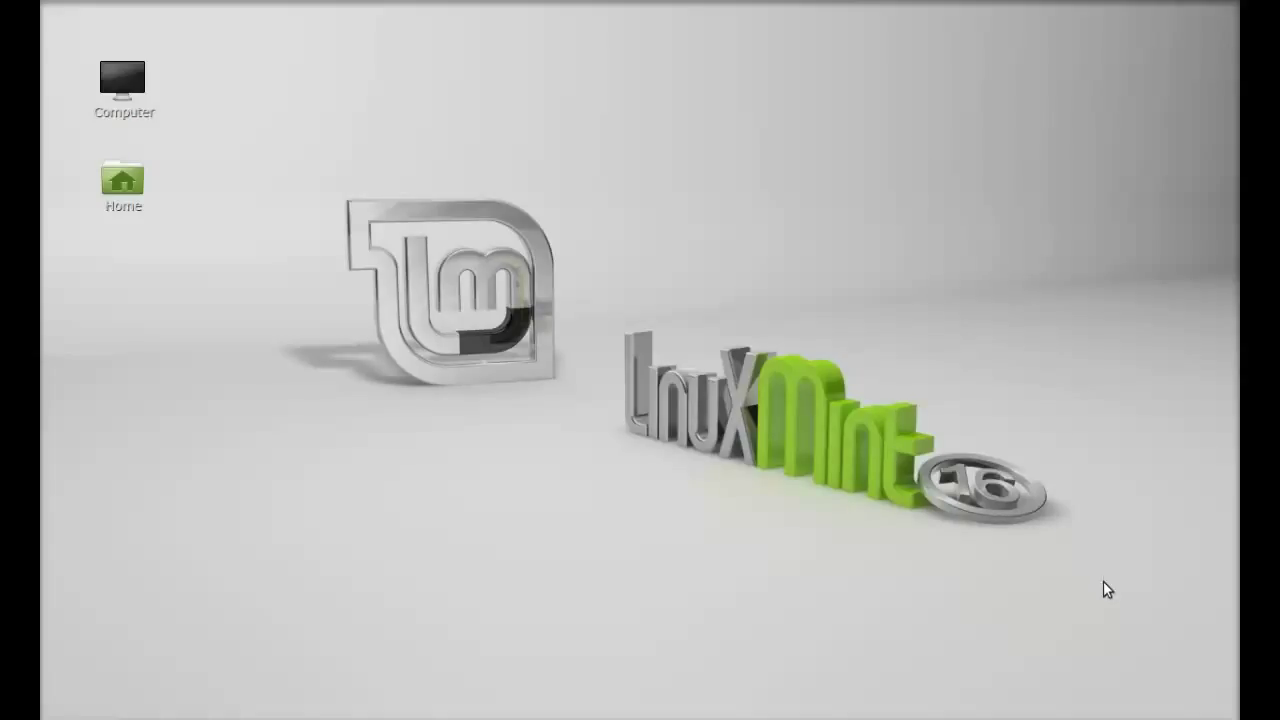
{"action": "mouse_move", "coordinate": [1108, 622]}
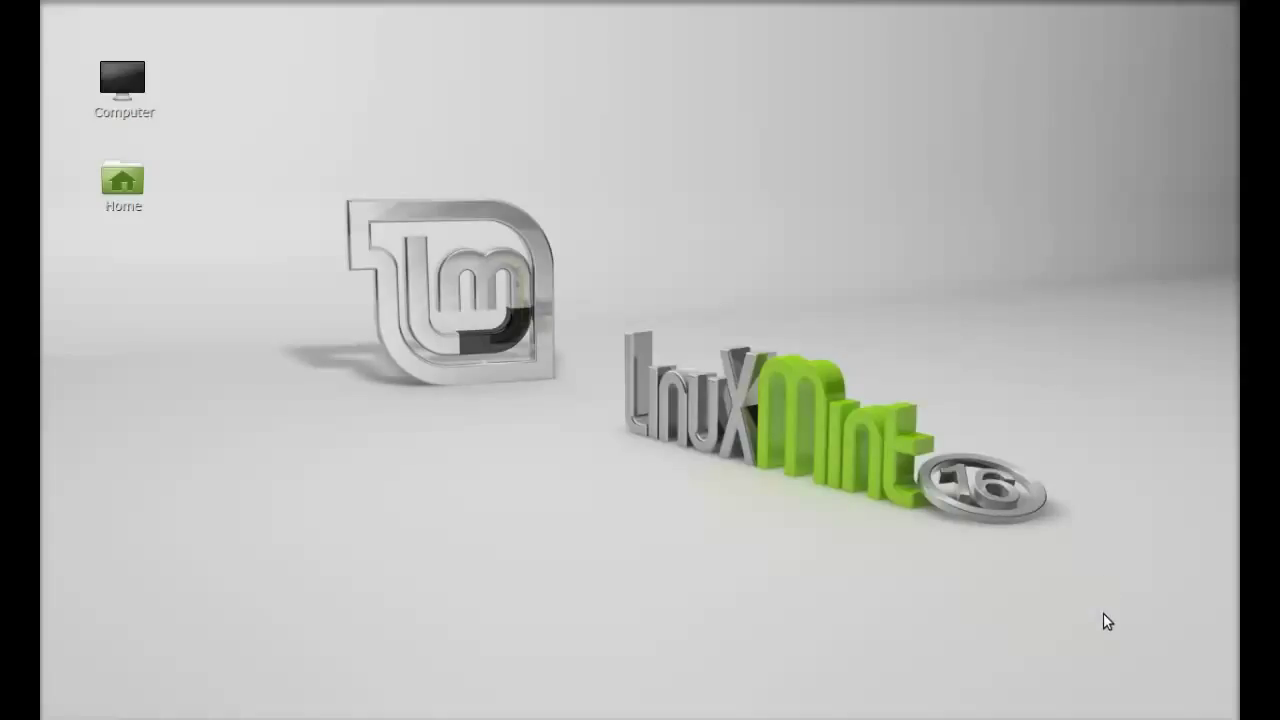